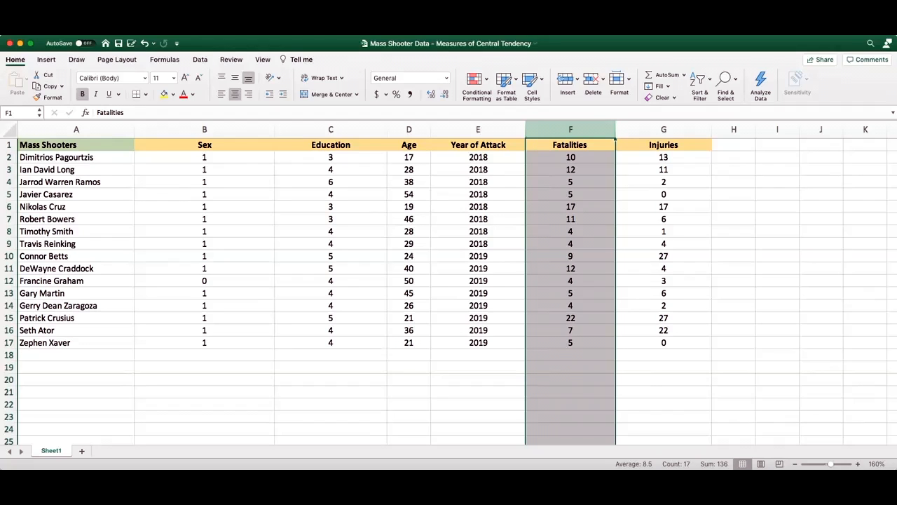
- Select the Fatalities values F2:F17 and move to the empty cell F18 below them
{"action": "left_click", "coordinate": [570, 157]}
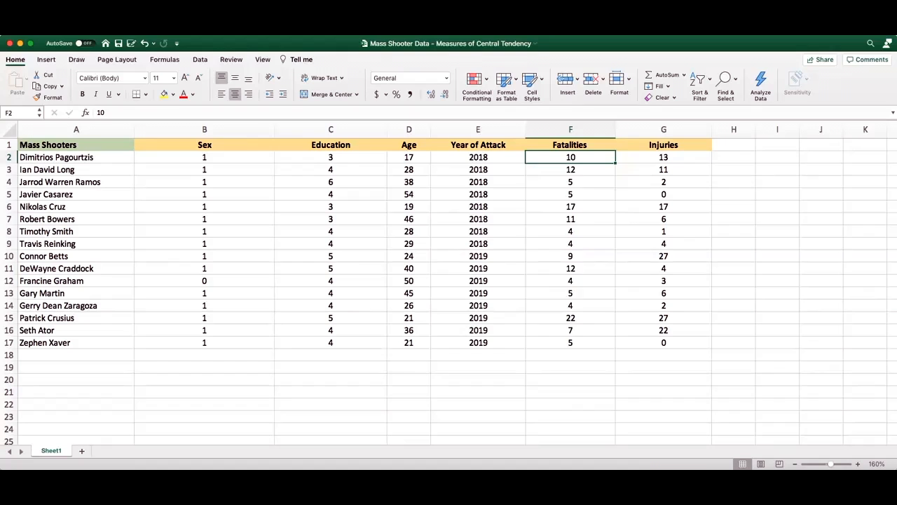
{"action": "left_click_drag", "start_coordinate": [571, 158], "coordinate": [570, 342]}
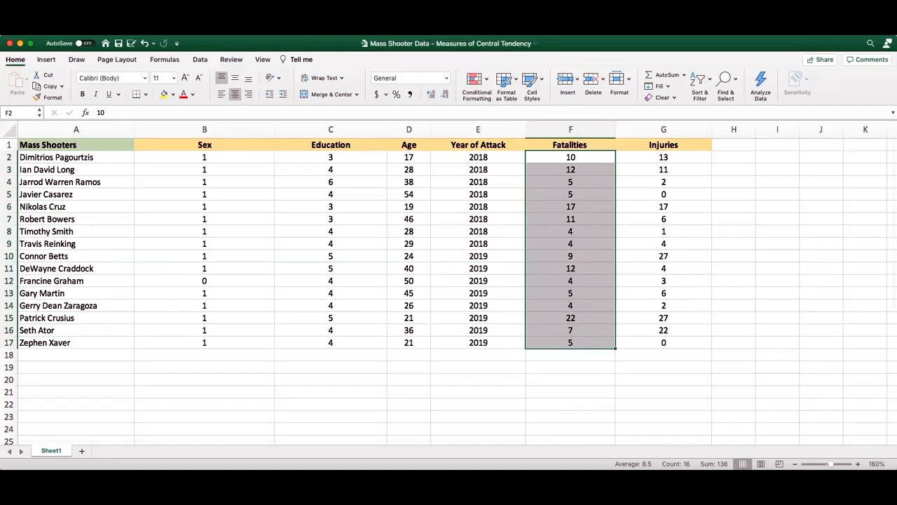
{"action": "left_click", "coordinate": [570, 355]}
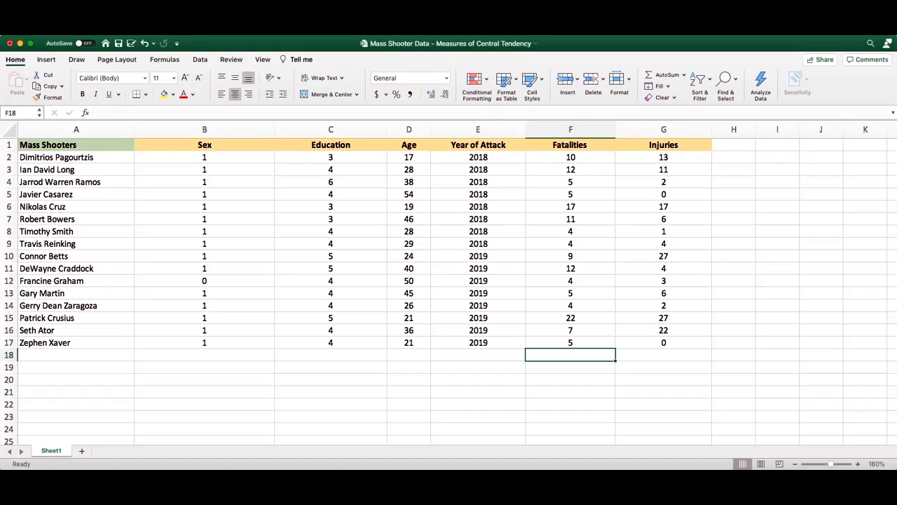
- Enter =AVERAGE(F2:F17) in F18, returning a mean of 8.5 fatalities
{"action": "type", "text": "="}
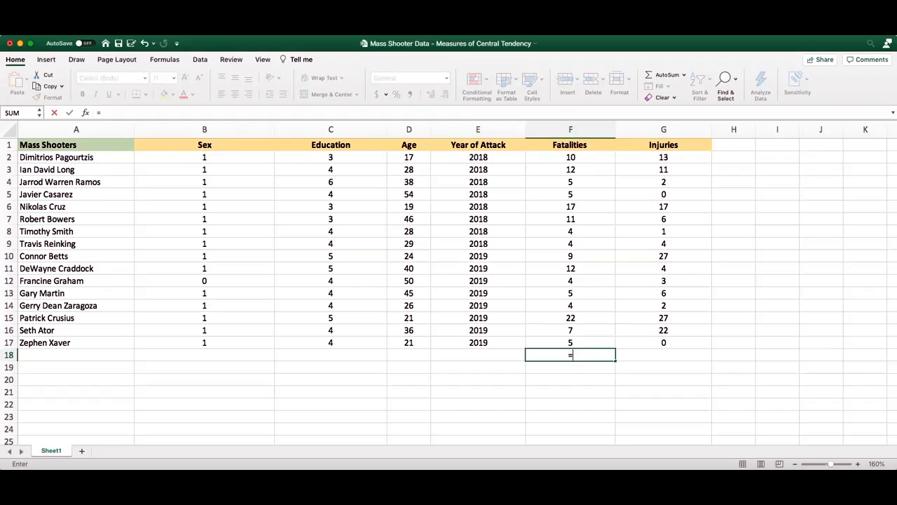
{"action": "type", "text": "av"}
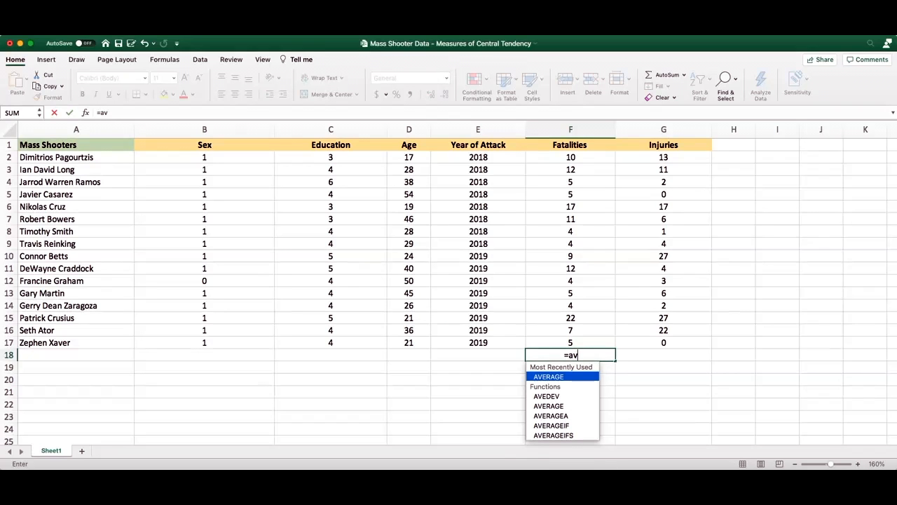
{"action": "double_click", "coordinate": [548, 377]}
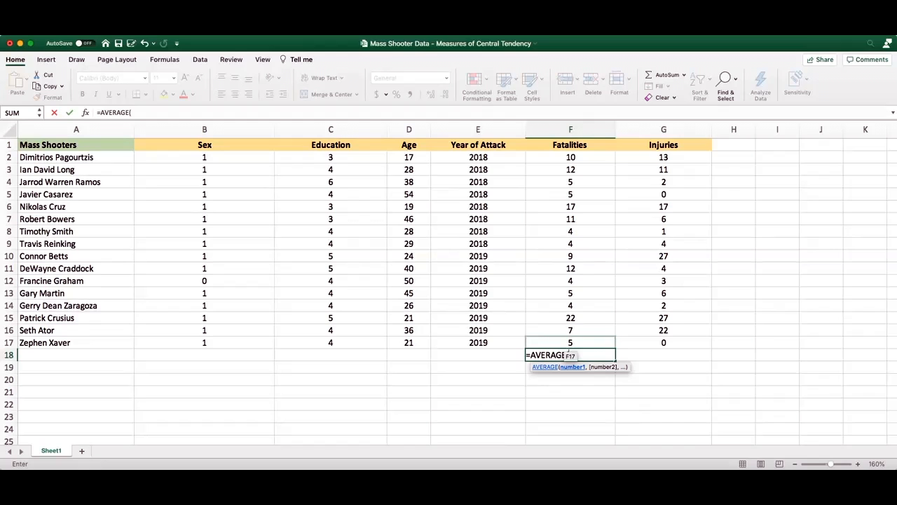
{"action": "left_click", "coordinate": [570, 342]}
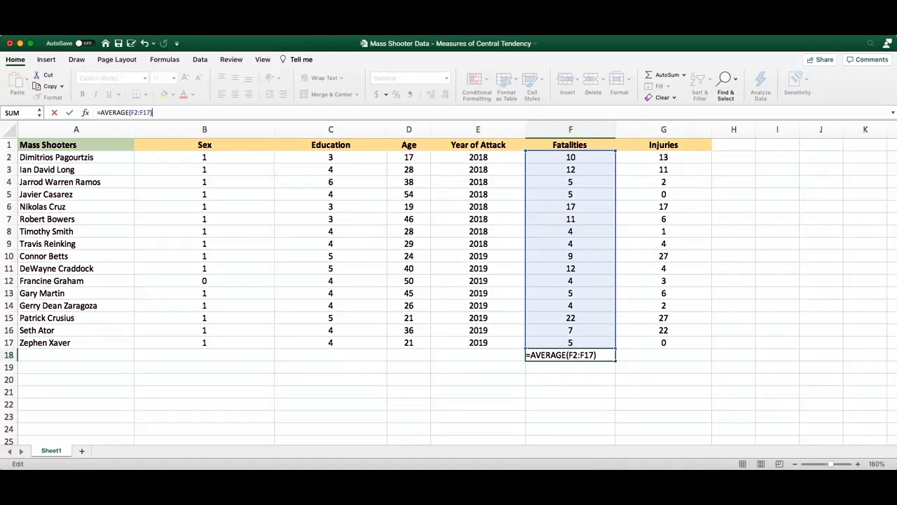
{"action": "key", "text": "Return"}
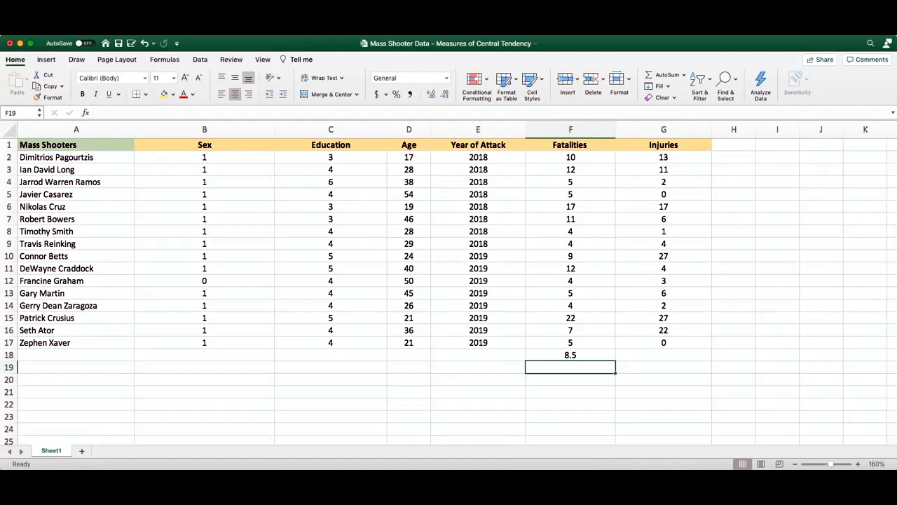
{"action": "left_click", "coordinate": [570, 354]}
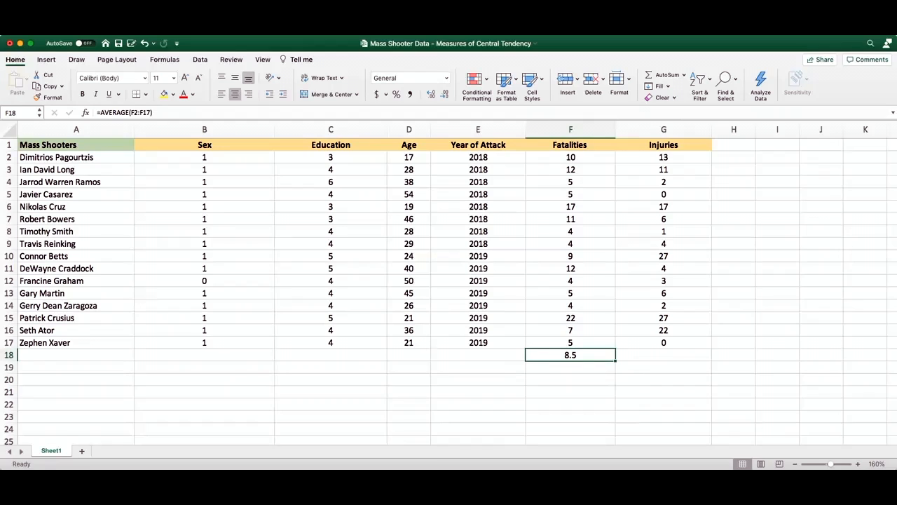
- Check the Fatalities total in the status bar and clear the 8.5 average from F18
{"action": "left_click", "coordinate": [570, 342]}
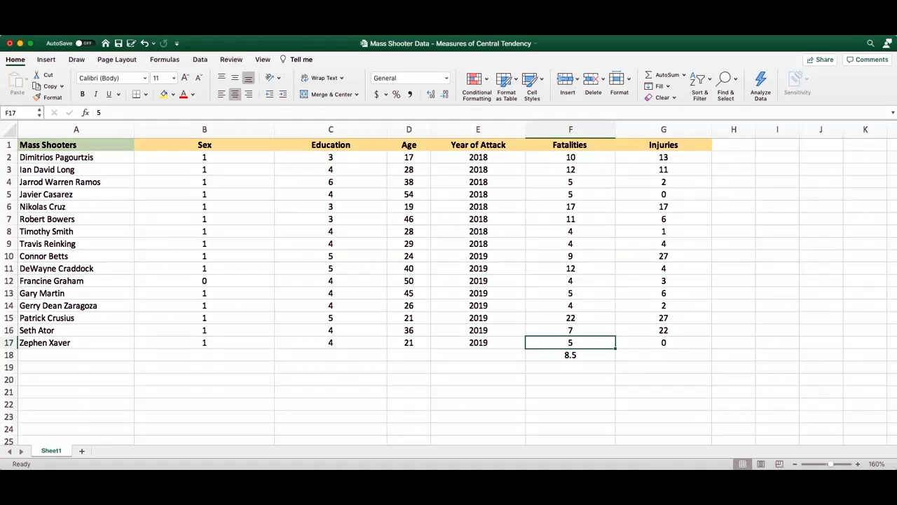
{"action": "left_click_drag", "start_coordinate": [571, 157], "coordinate": [571, 342]}
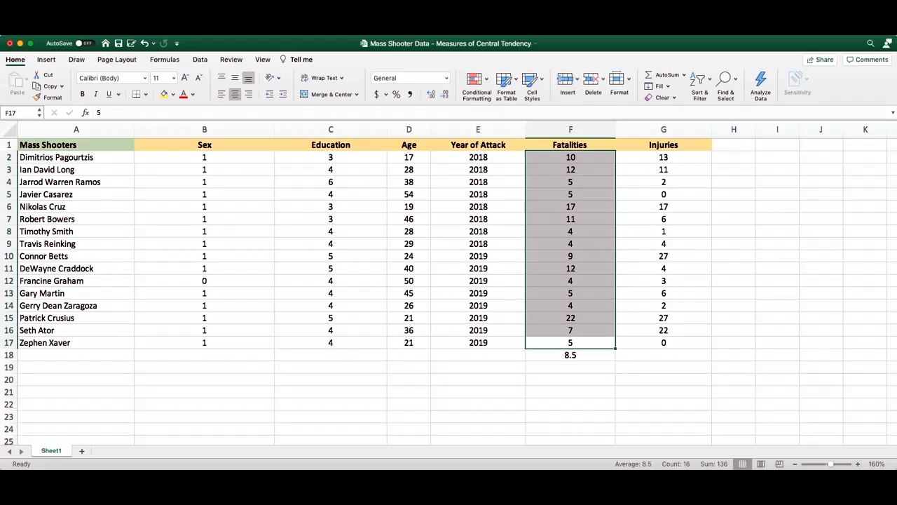
{"action": "left_click", "coordinate": [571, 355]}
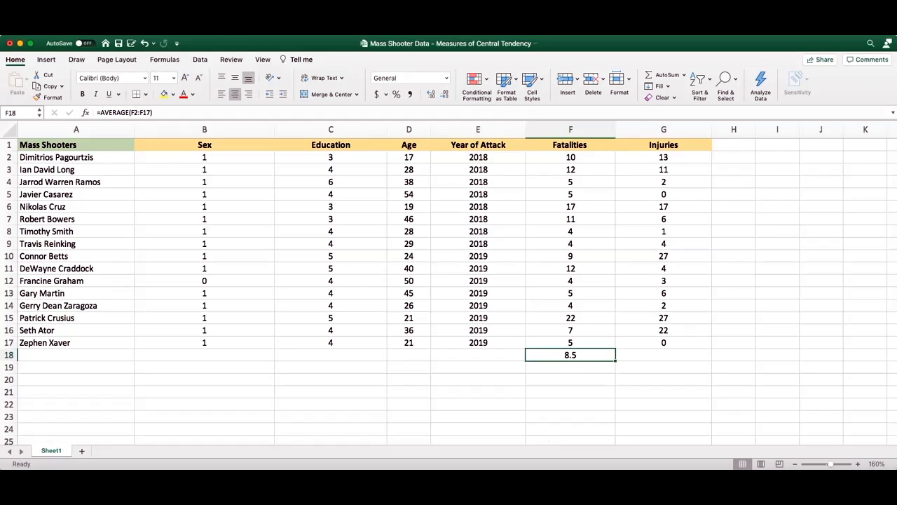
{"action": "left_click", "coordinate": [570, 129]}
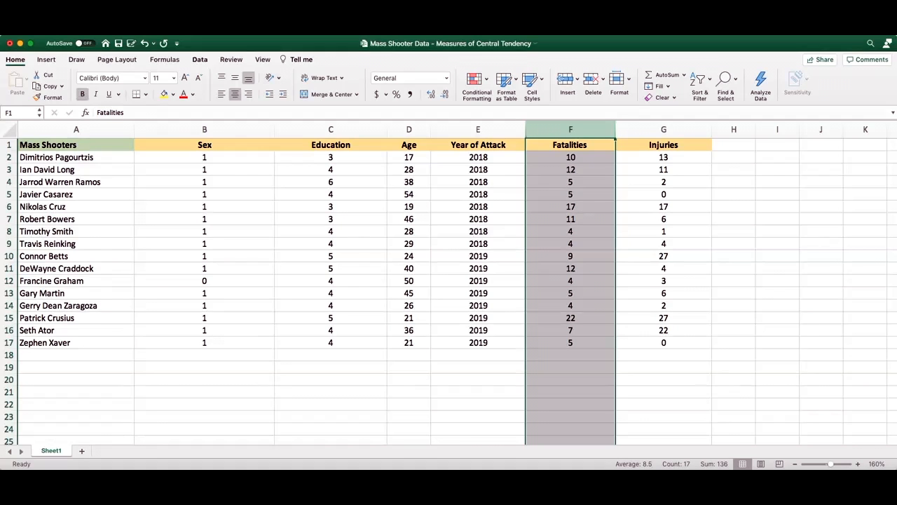
- Sort the rows by Fatalities ascending and note the two middle values, 5 and 7
{"action": "left_click", "coordinate": [200, 59]}
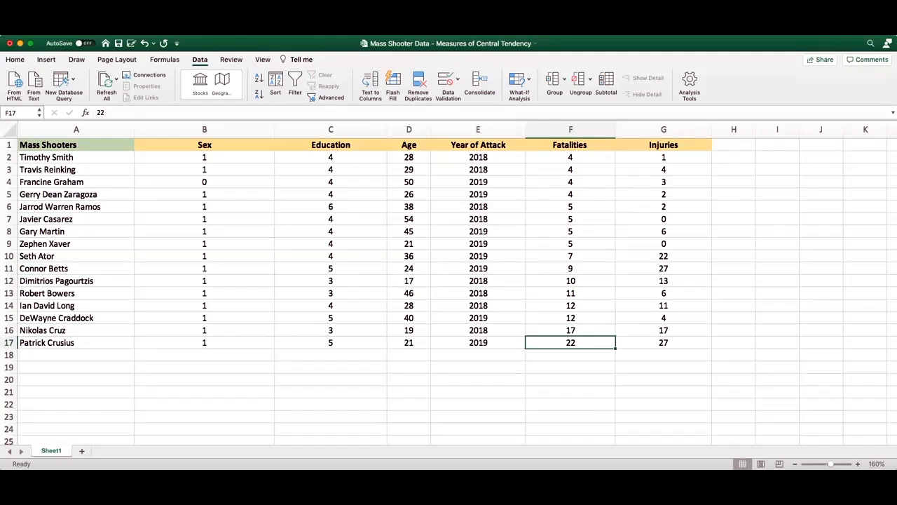
{"action": "left_click", "coordinate": [570, 256]}
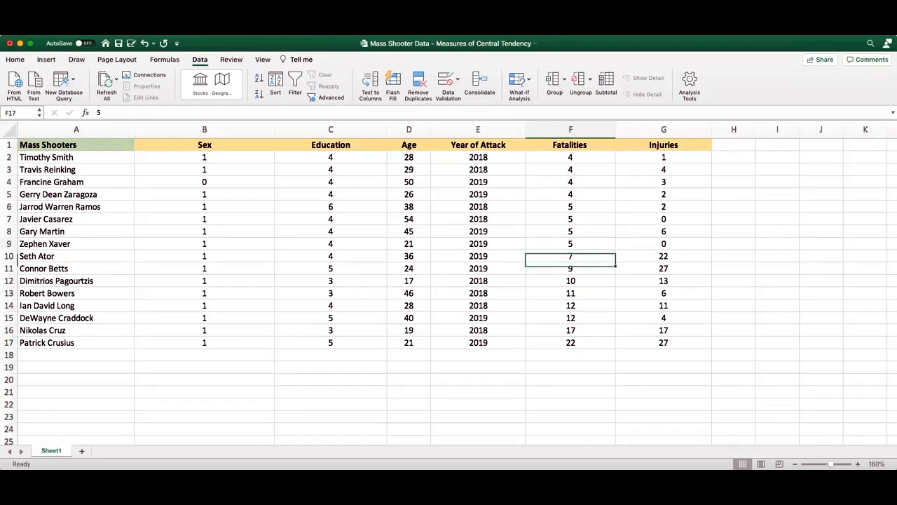
{"action": "left_click_drag", "start_coordinate": [570, 244], "coordinate": [570, 256]}
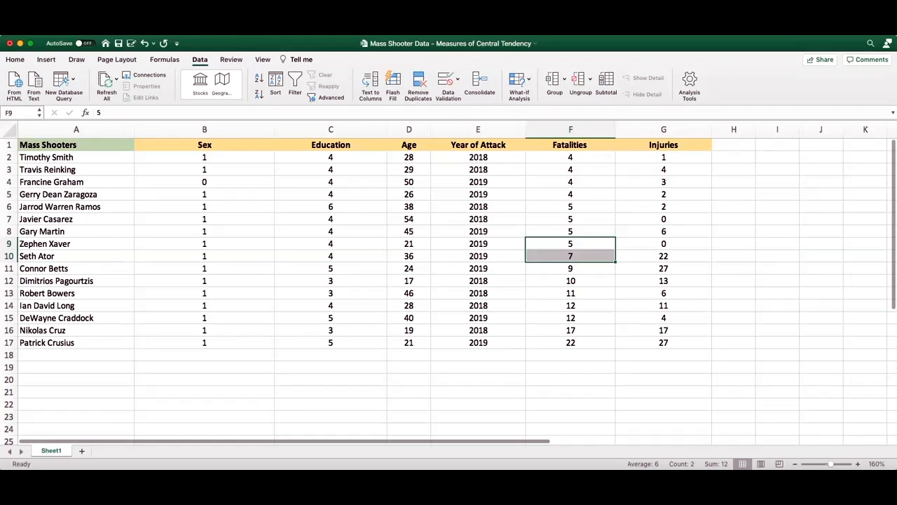
{"action": "left_click", "coordinate": [570, 342]}
{"action": "type", "text": "="}
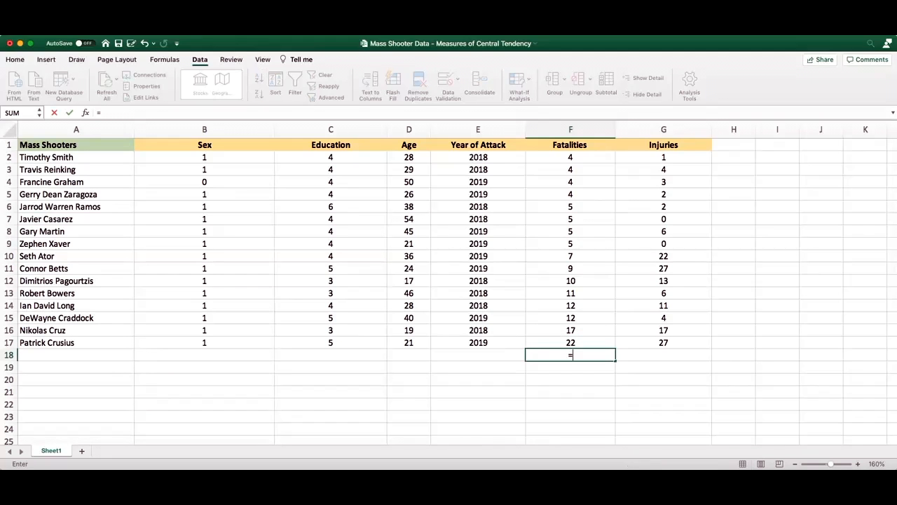
{"action": "type", "text": "media"}
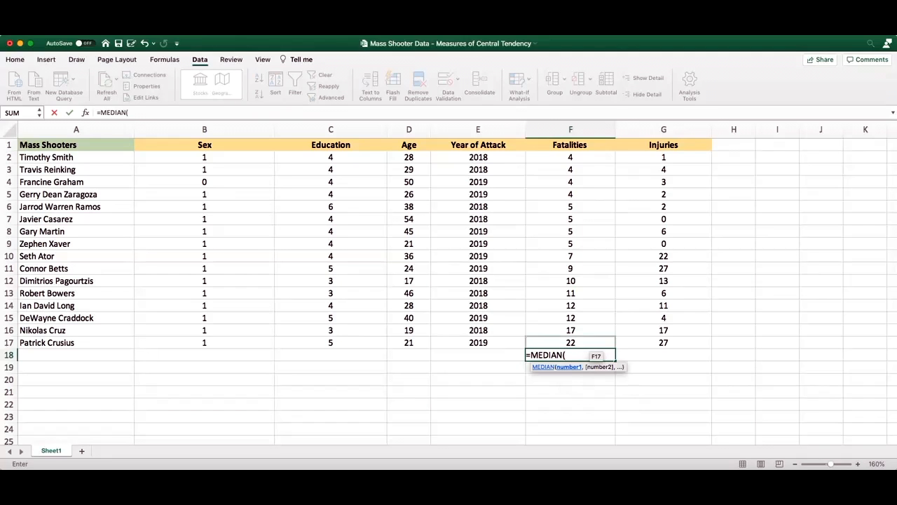
{"action": "left_click_drag", "start_coordinate": [570, 157], "coordinate": [570, 342]}
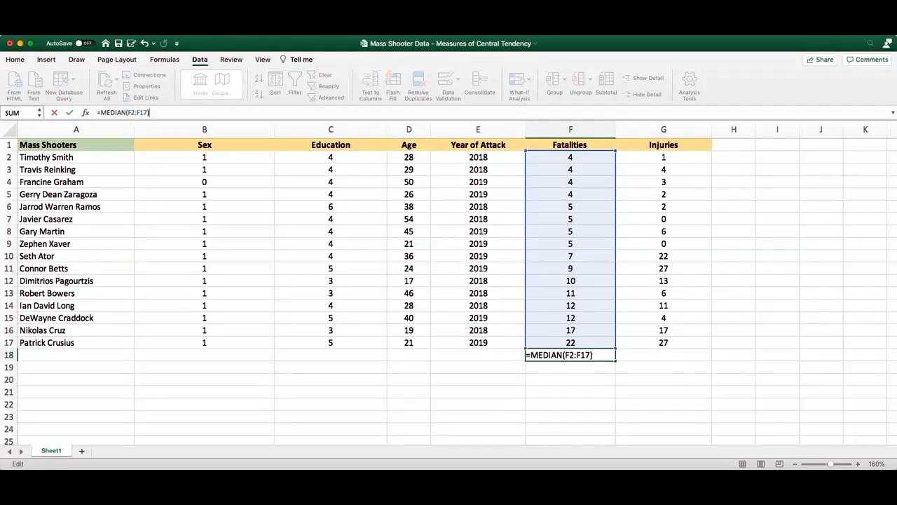
{"action": "key", "text": "Return"}
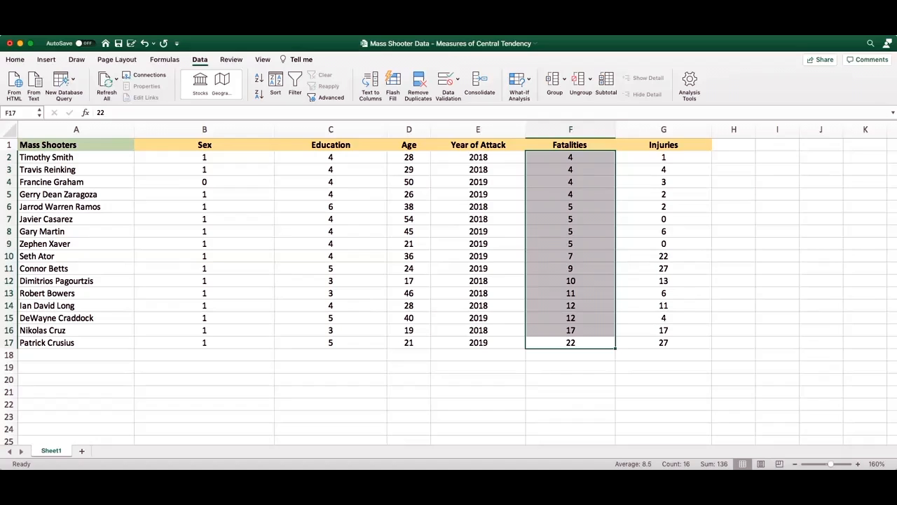
{"action": "left_click", "coordinate": [570, 342]}
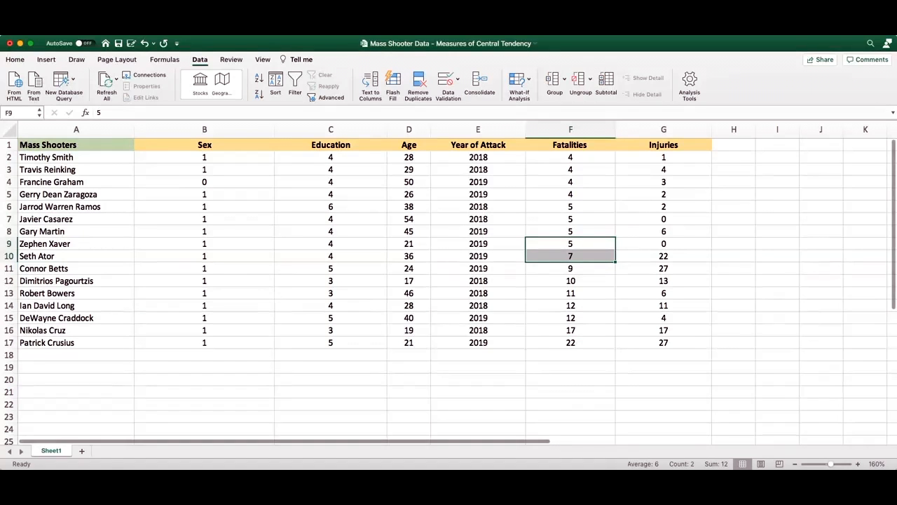
{"action": "left_click", "coordinate": [570, 342]}
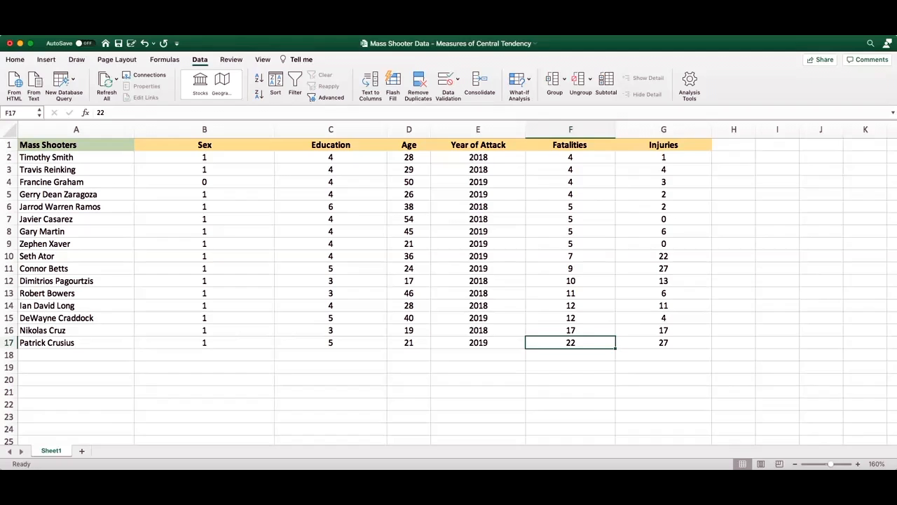
{"action": "left_click", "coordinate": [570, 194]}
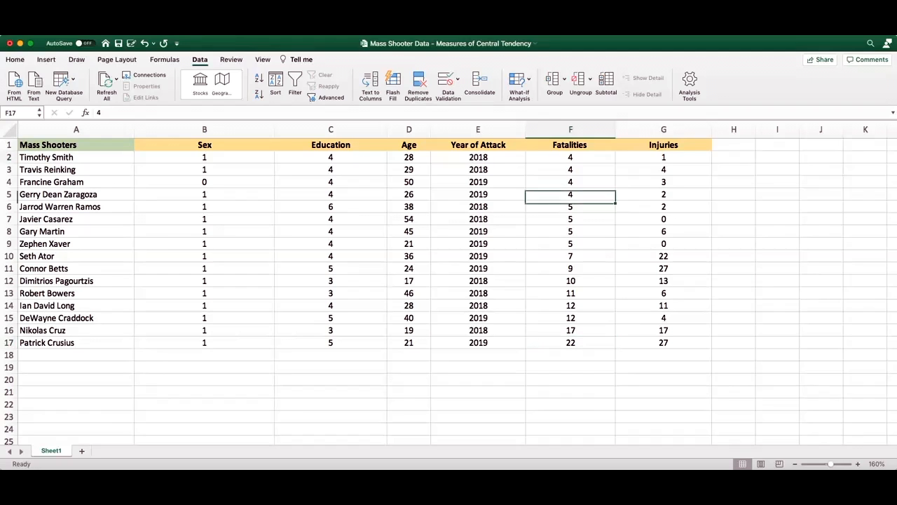
{"action": "left_click", "coordinate": [570, 157]}
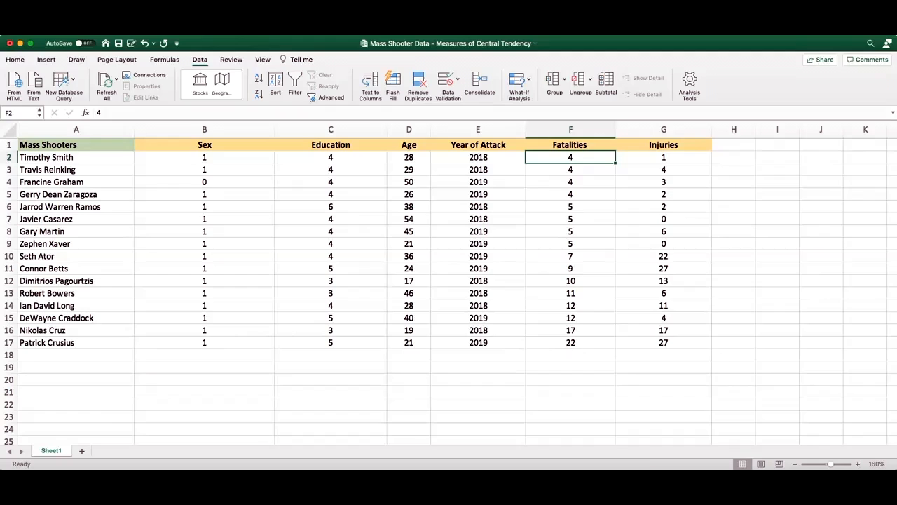
{"action": "left_click_drag", "start_coordinate": [570, 157], "coordinate": [570, 194]}
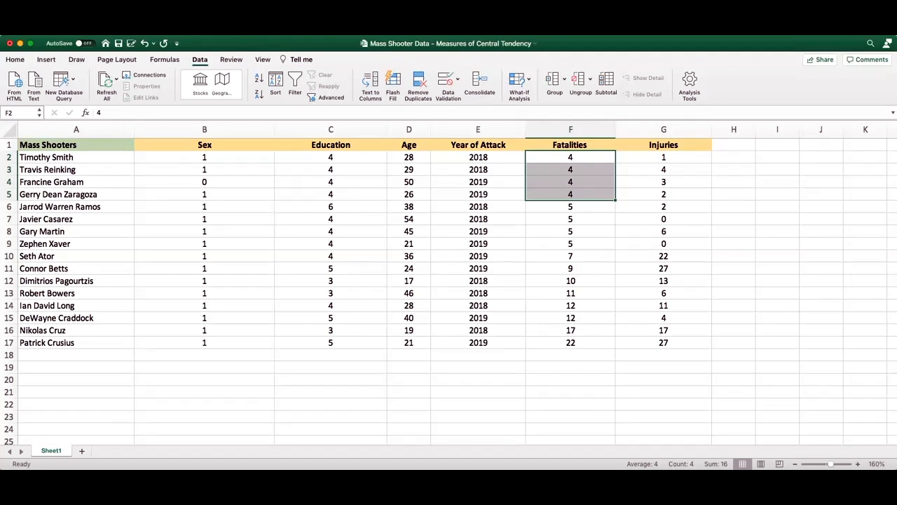
{"action": "left_click", "coordinate": [570, 206]}
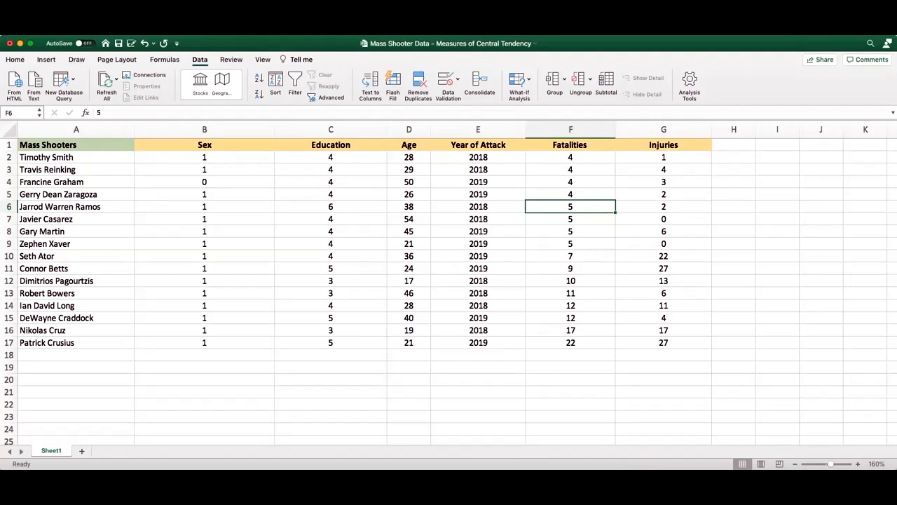
{"action": "left_click_drag", "start_coordinate": [570, 206], "coordinate": [570, 243]}
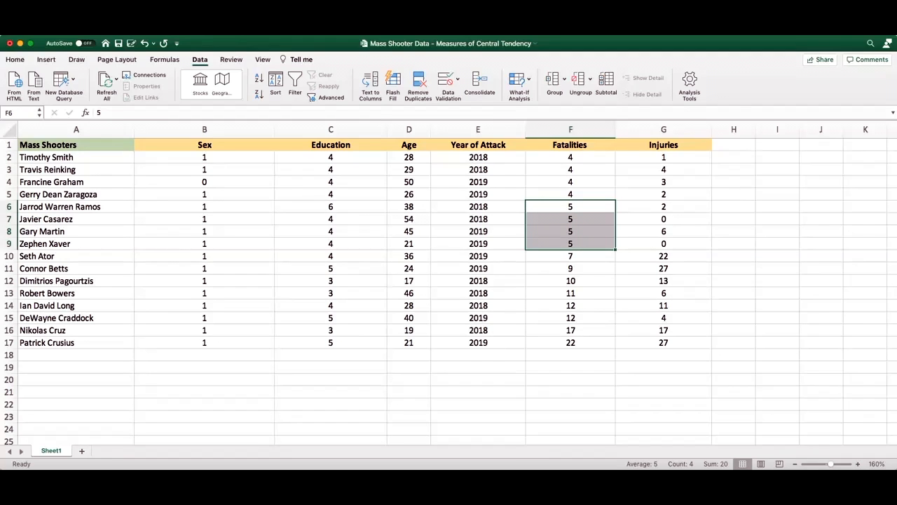
{"action": "left_click", "coordinate": [663, 243]}
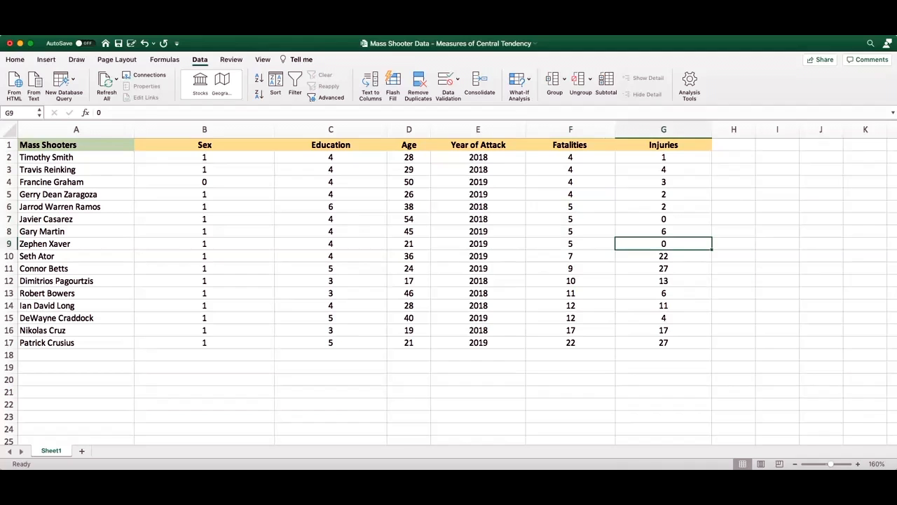
- Sort the rows by Age ascending, 17 up to 54, and select the Age values down to D18
{"action": "left_click", "coordinate": [408, 129]}
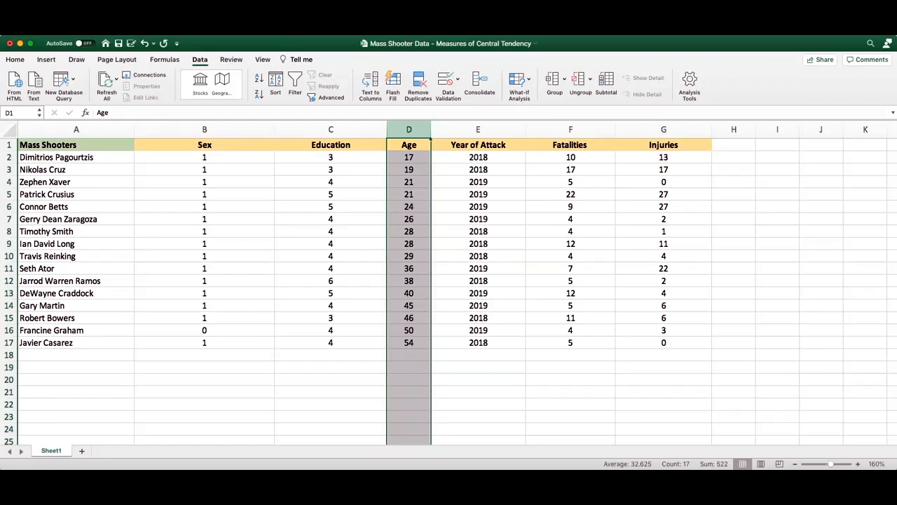
{"action": "left_click", "coordinate": [408, 157]}
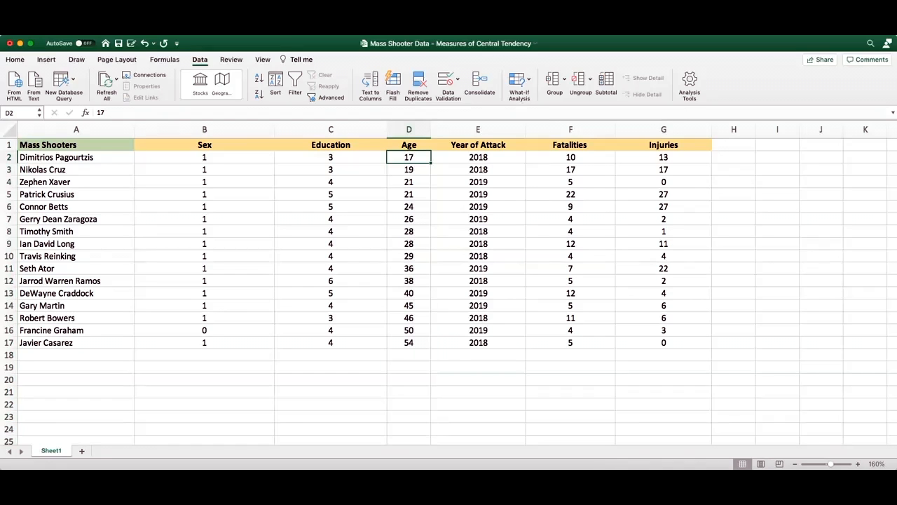
{"action": "left_click_drag", "start_coordinate": [409, 157], "coordinate": [408, 342]}
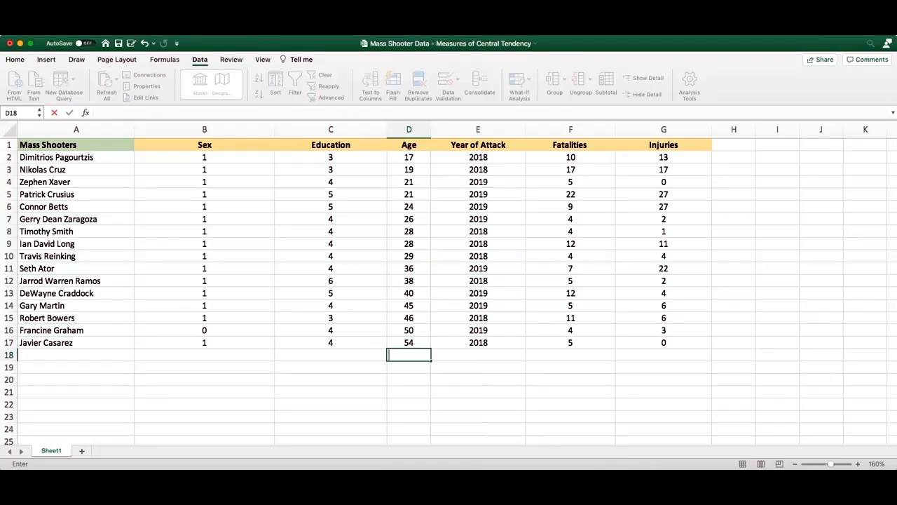
{"action": "type", "text": "="}
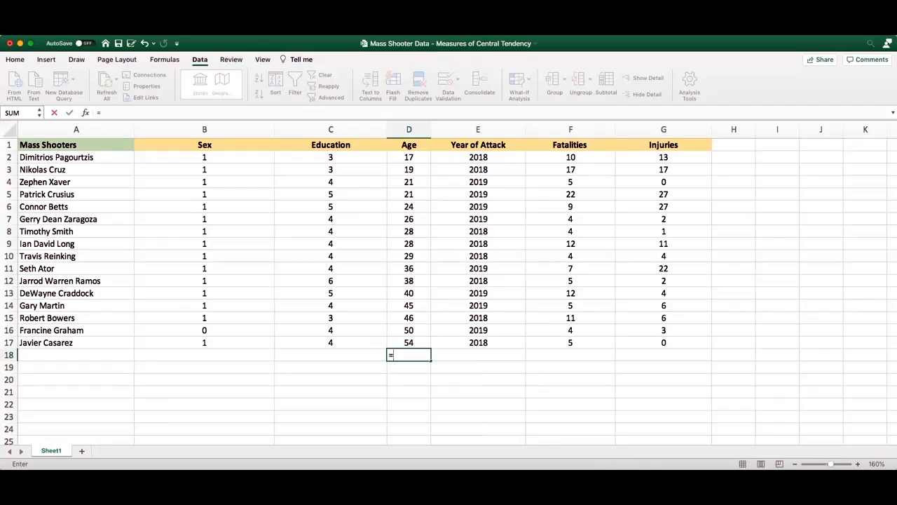
{"action": "type", "text": "av"}
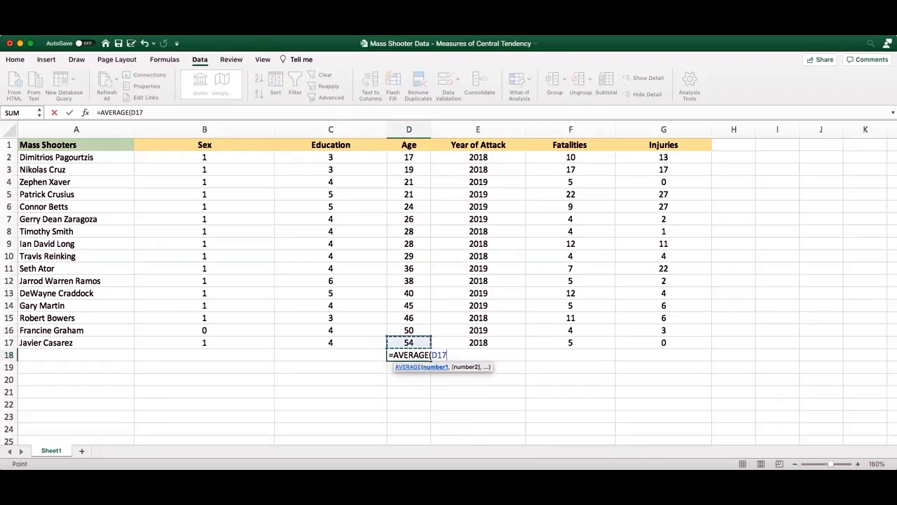
{"action": "left_click_drag", "start_coordinate": [409, 342], "coordinate": [408, 157]}
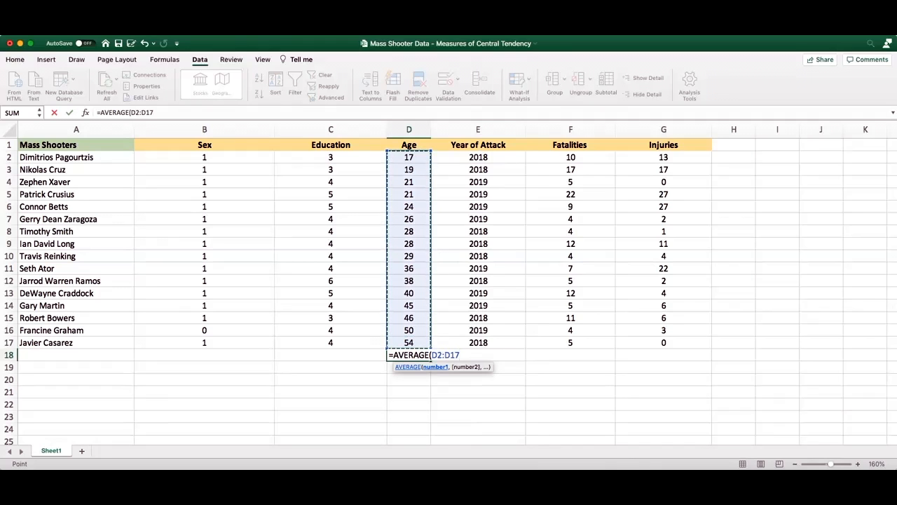
{"action": "type", "text": ")"}
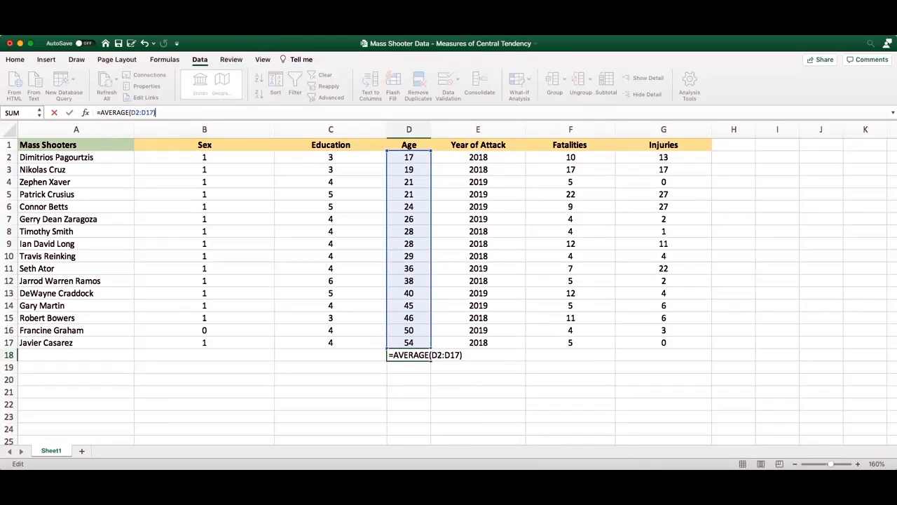
{"action": "key", "text": "Return"}
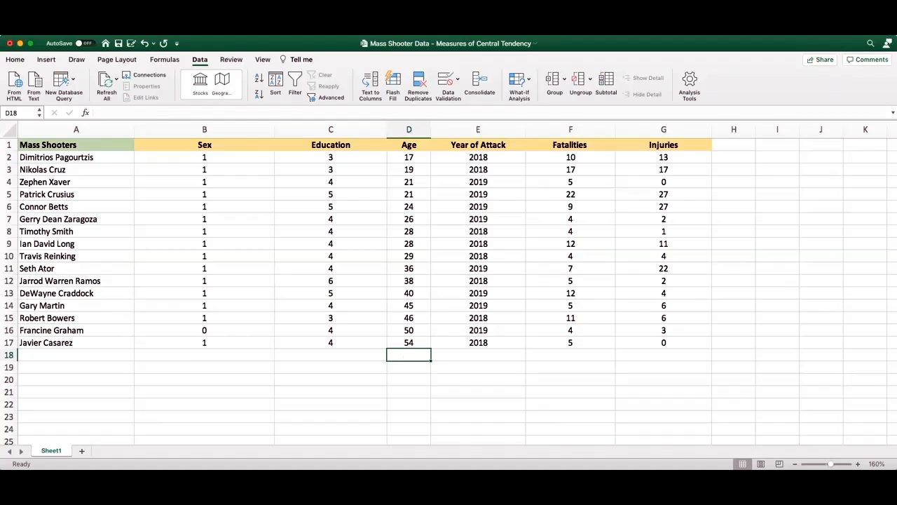
{"action": "left_click", "coordinate": [409, 342]}
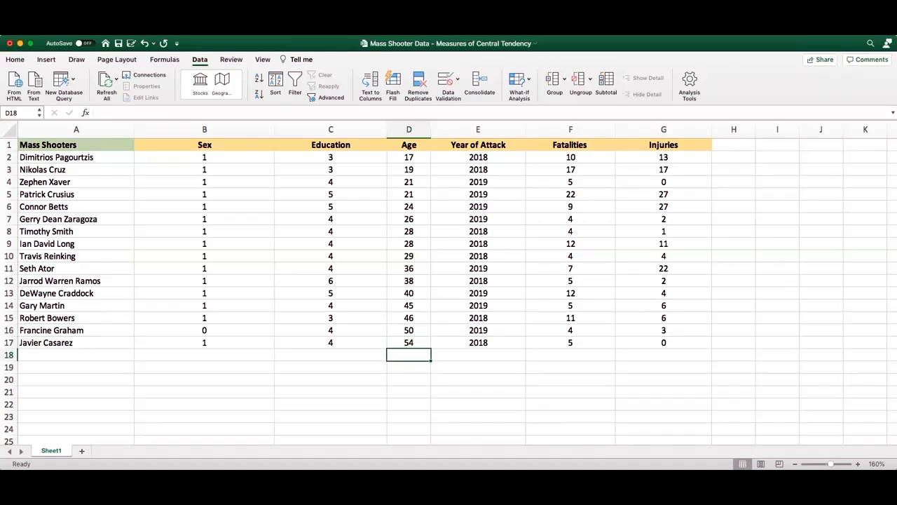
{"action": "type", "text": "=medi"}
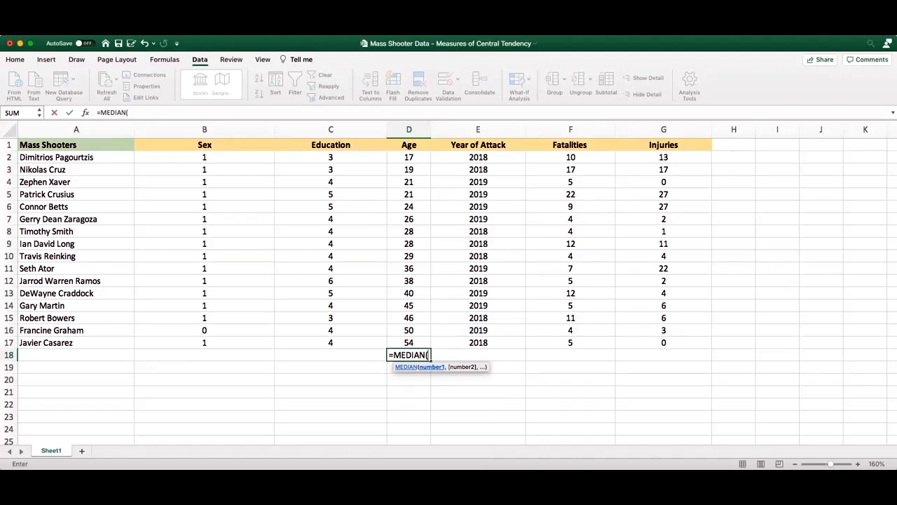
{"action": "left_click", "coordinate": [408, 342]}
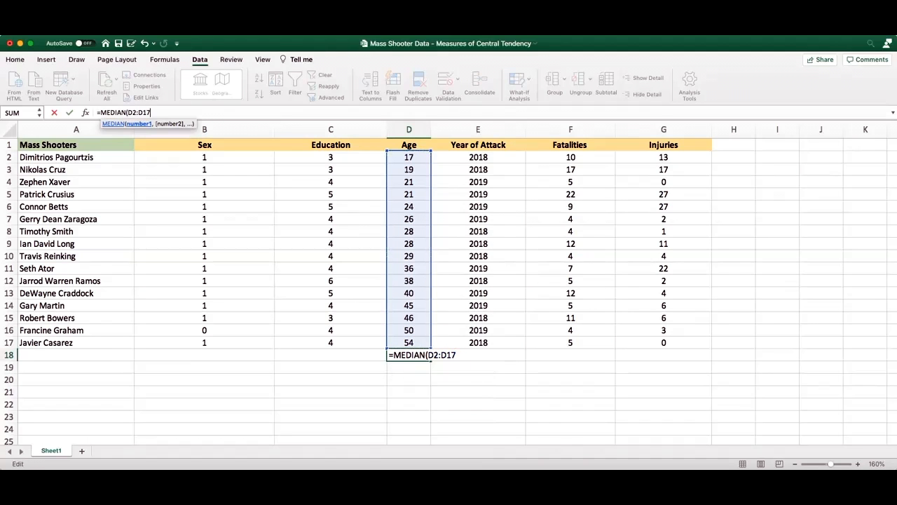
{"action": "key", "text": "Return"}
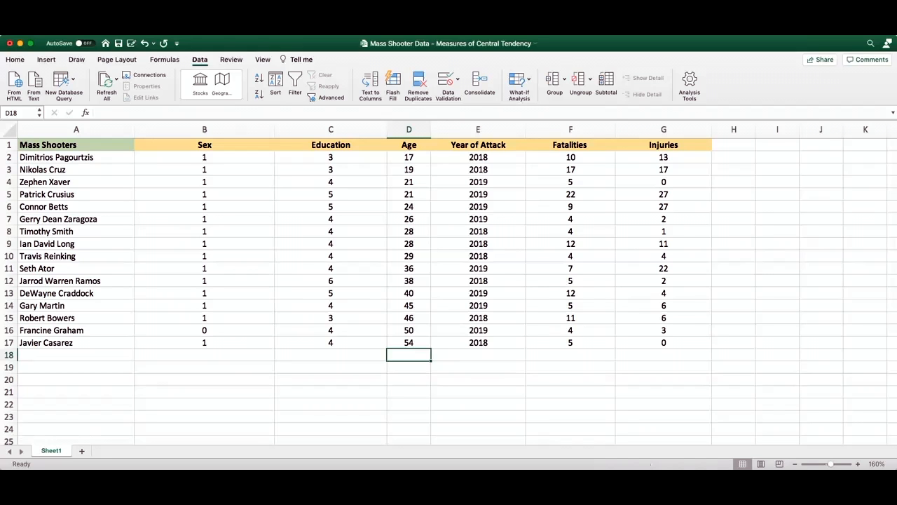
{"action": "type", "text": "=mode"}
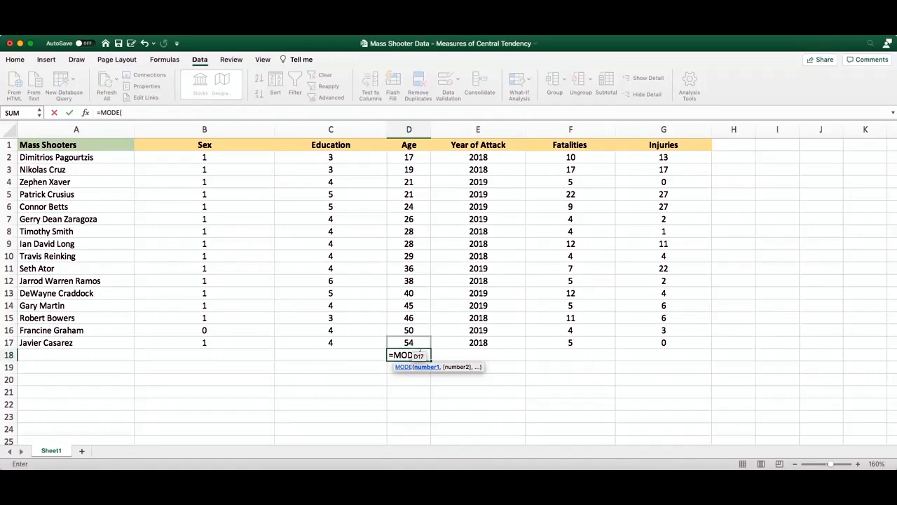
{"action": "left_click_drag", "start_coordinate": [408, 157], "coordinate": [409, 342]}
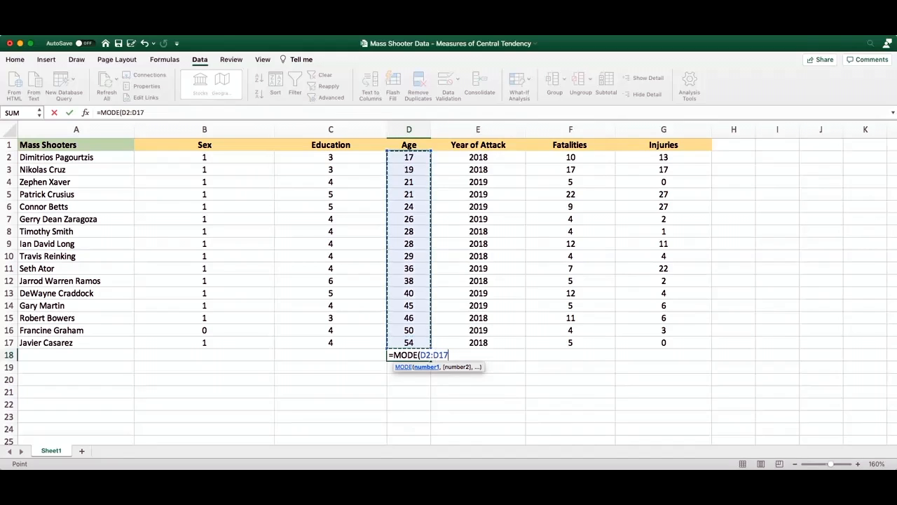
{"action": "key", "text": "Return"}
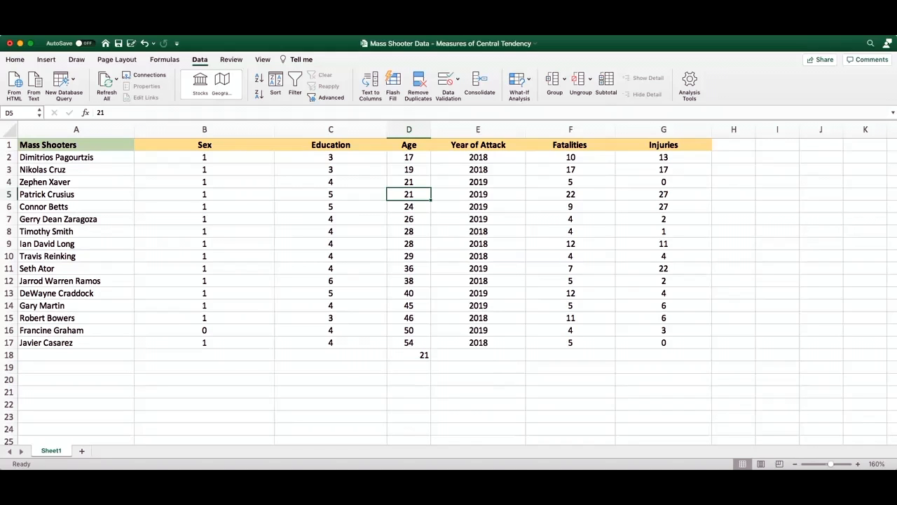
{"action": "left_click", "coordinate": [409, 182]}
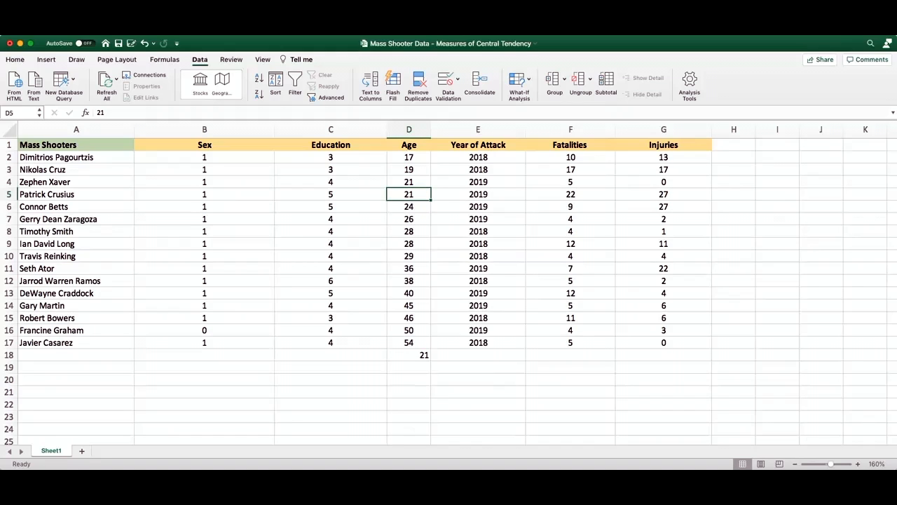
{"action": "left_click", "coordinate": [409, 232]}
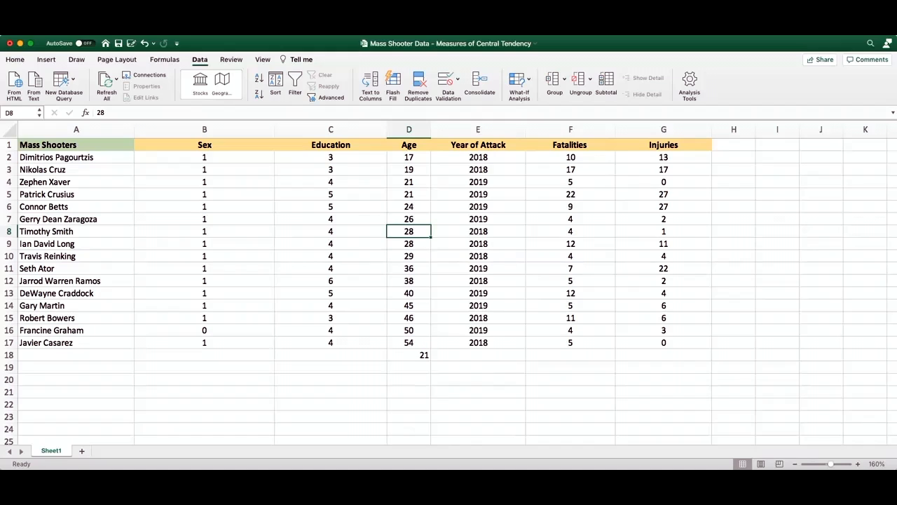
{"action": "left_click", "coordinate": [408, 243]}
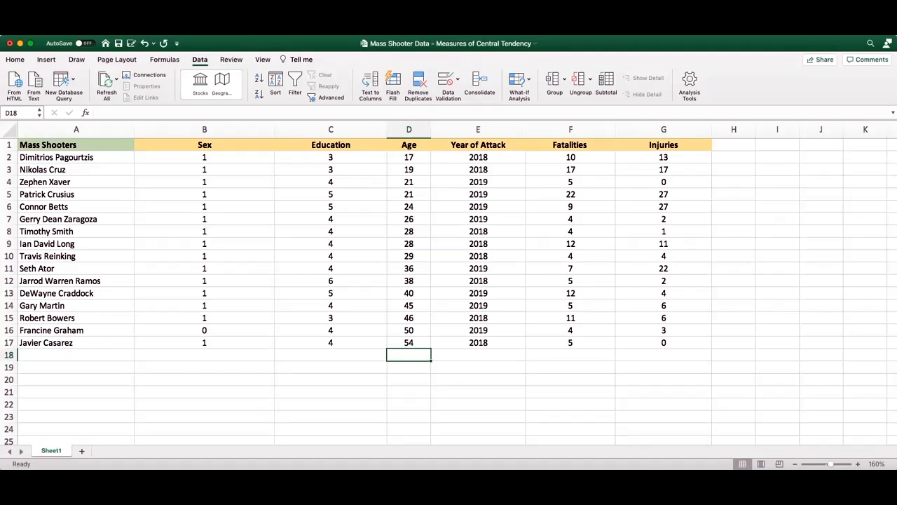
- Review the Fatalities, Injuries and Sex columns, then sort rows by Education ascending, 3 to 6
{"action": "left_click", "coordinate": [570, 129]}
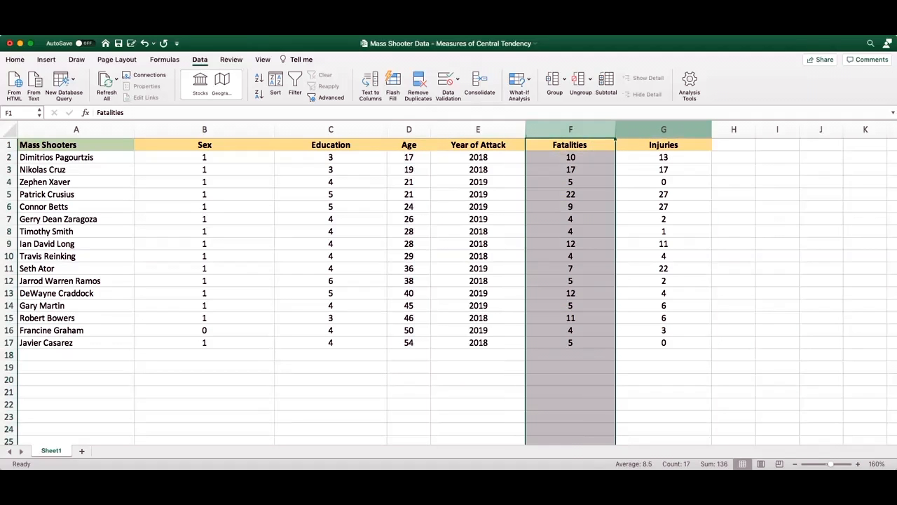
{"action": "left_click", "coordinate": [663, 129]}
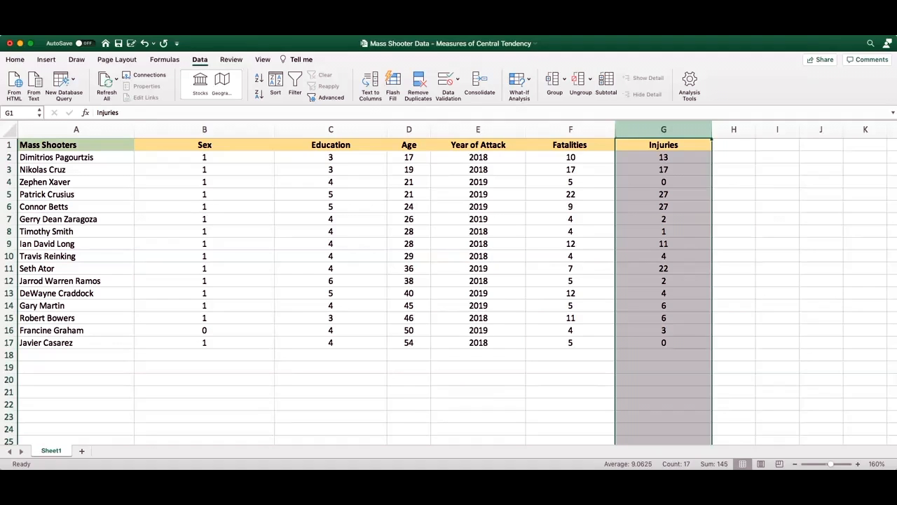
{"action": "left_click", "coordinate": [204, 182]}
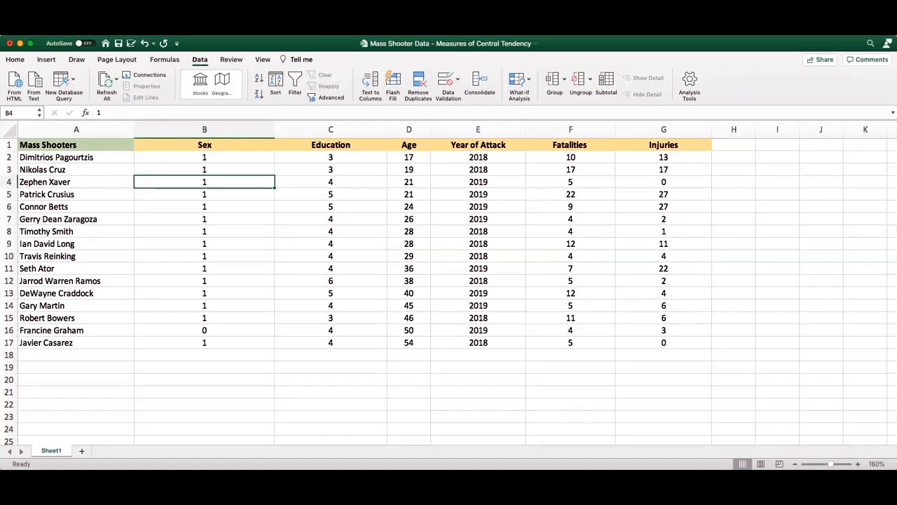
{"action": "left_click", "coordinate": [204, 342]}
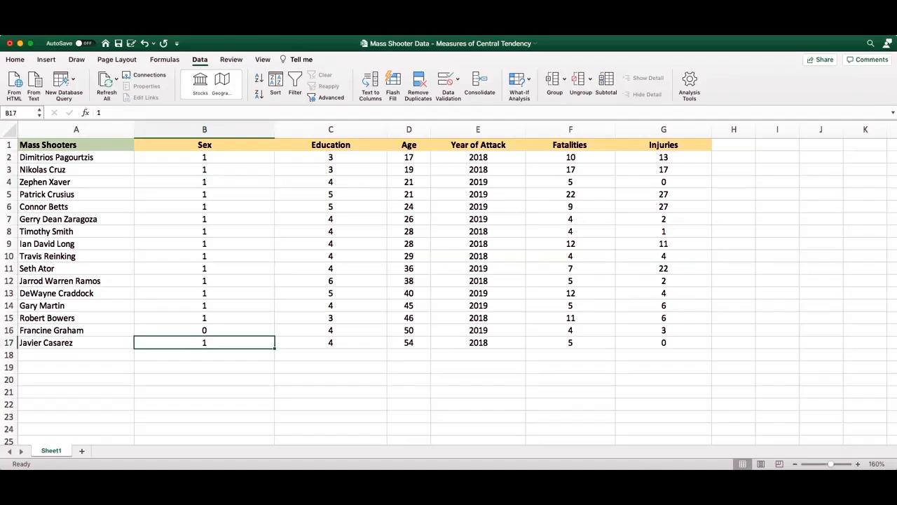
{"action": "left_click_drag", "start_coordinate": [204, 157], "coordinate": [204, 342]}
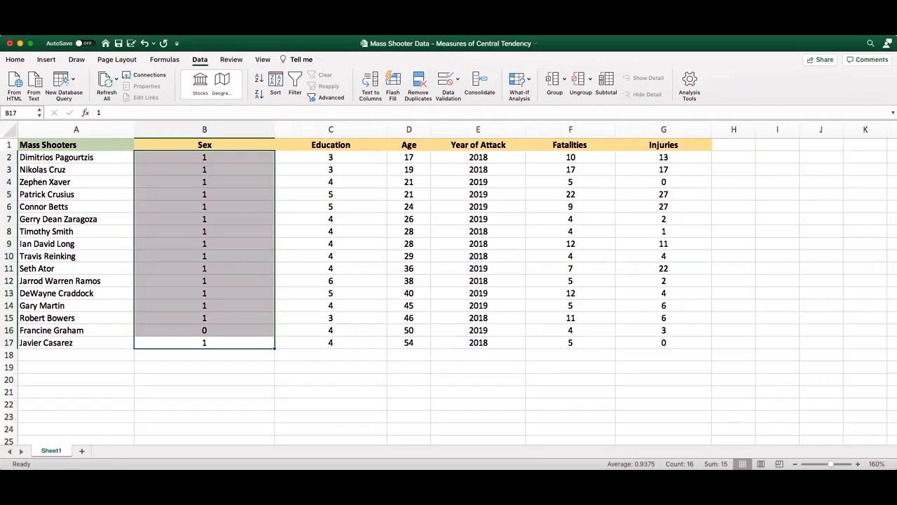
{"action": "left_click", "coordinate": [330, 129]}
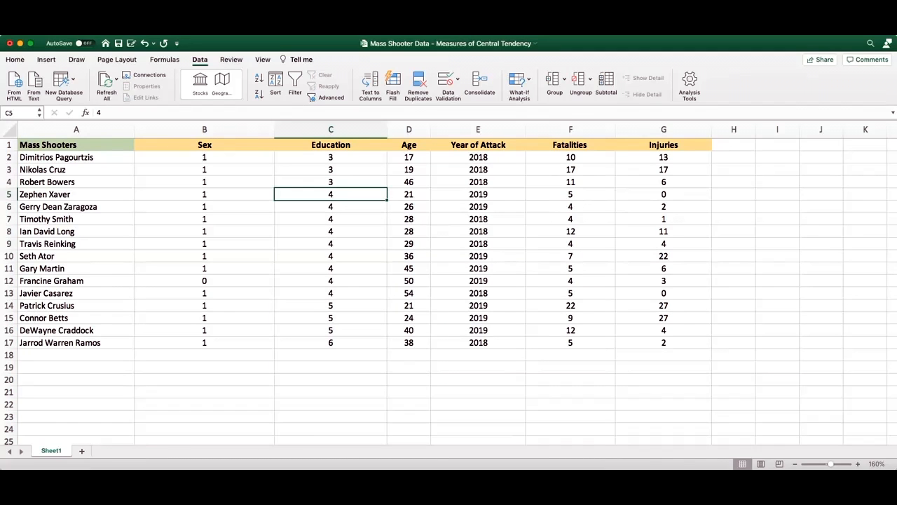
{"action": "left_click_drag", "start_coordinate": [330, 194], "coordinate": [330, 293]}
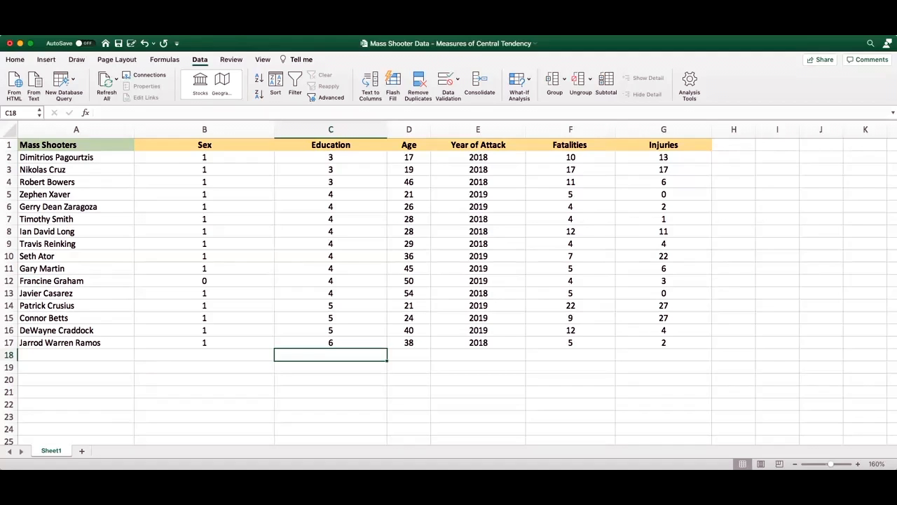
{"action": "left_click", "coordinate": [330, 342]}
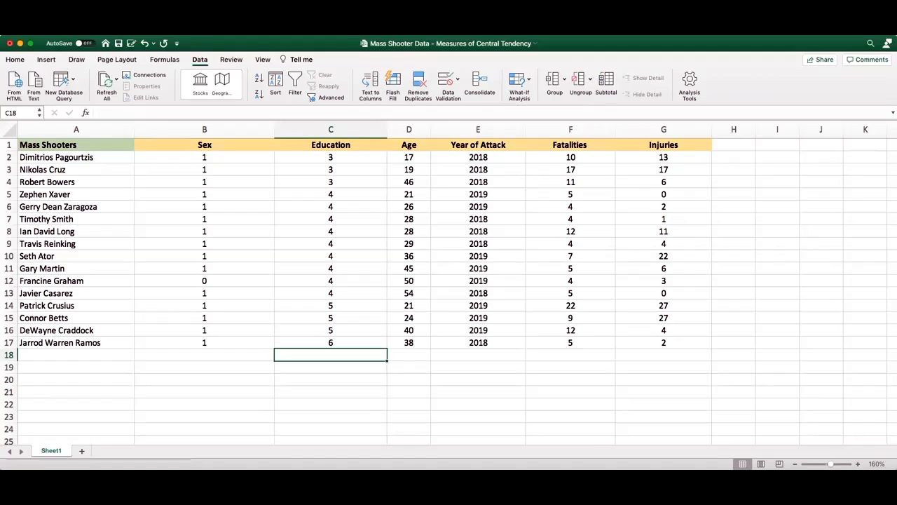
{"action": "left_click", "coordinate": [409, 354]}
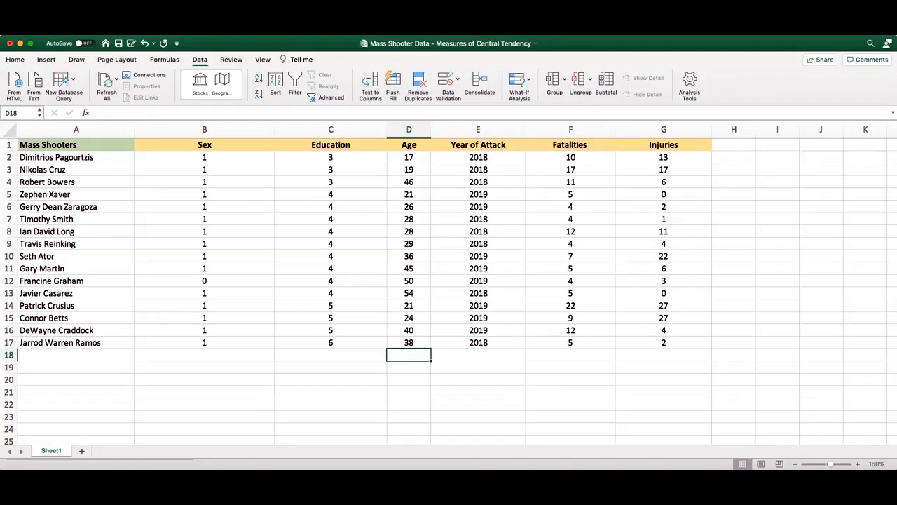